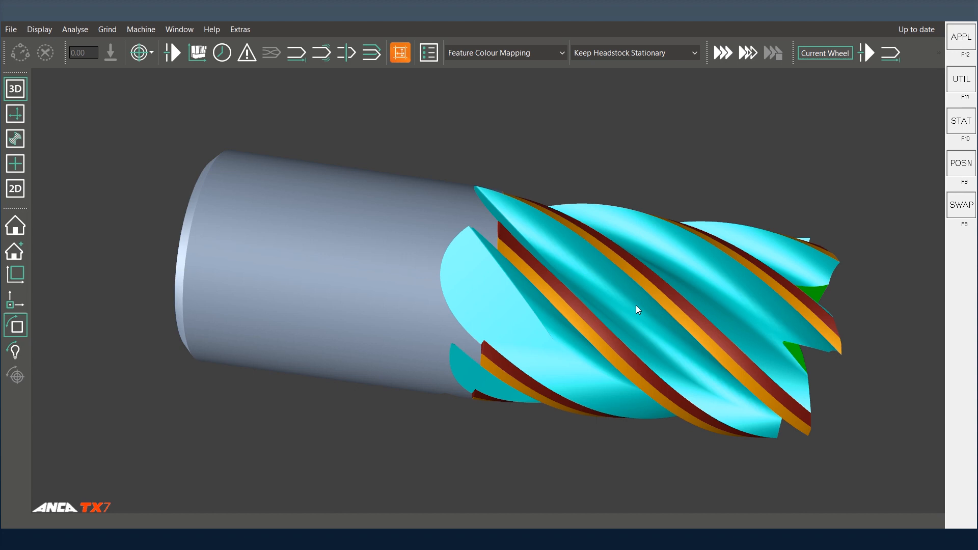
Step: Rotate the end mill and show its Common Parameters: seven flutes with variable helix and spacing
drag(638, 310, 655, 312)
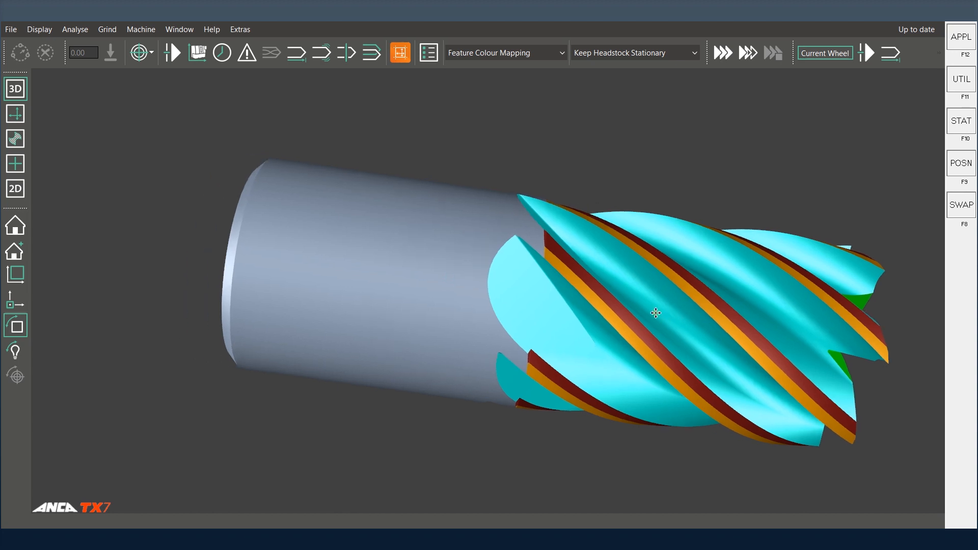
mouse_move(624, 319)
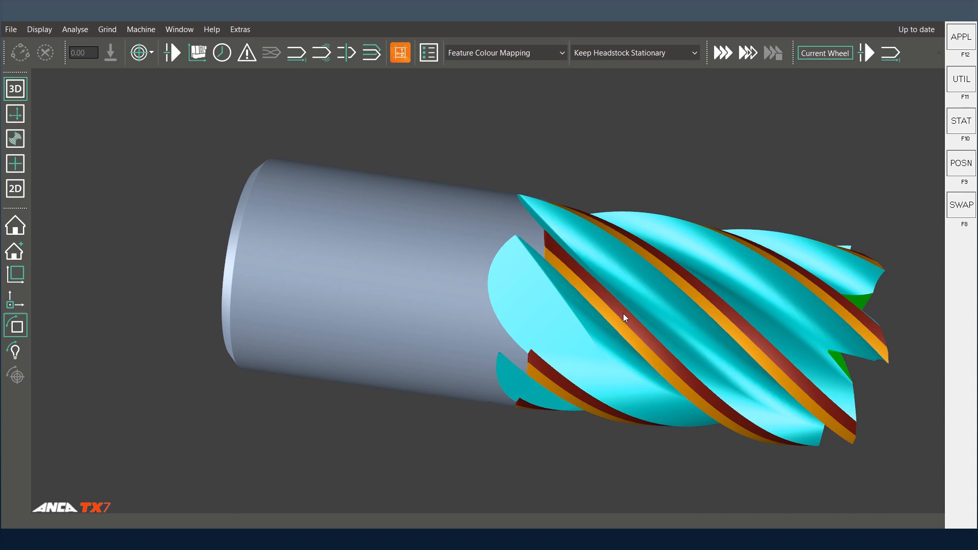
mouse_move(628, 332)
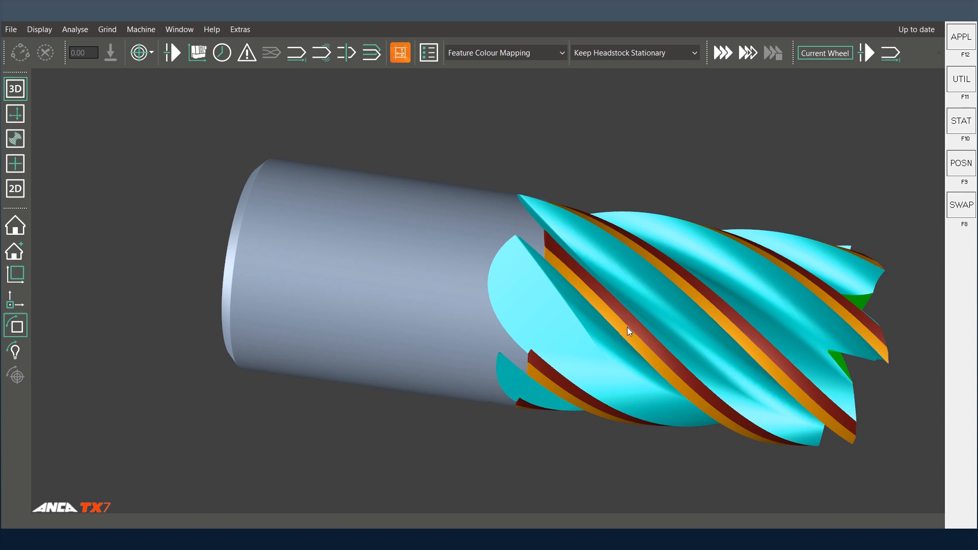
mouse_move(635, 332)
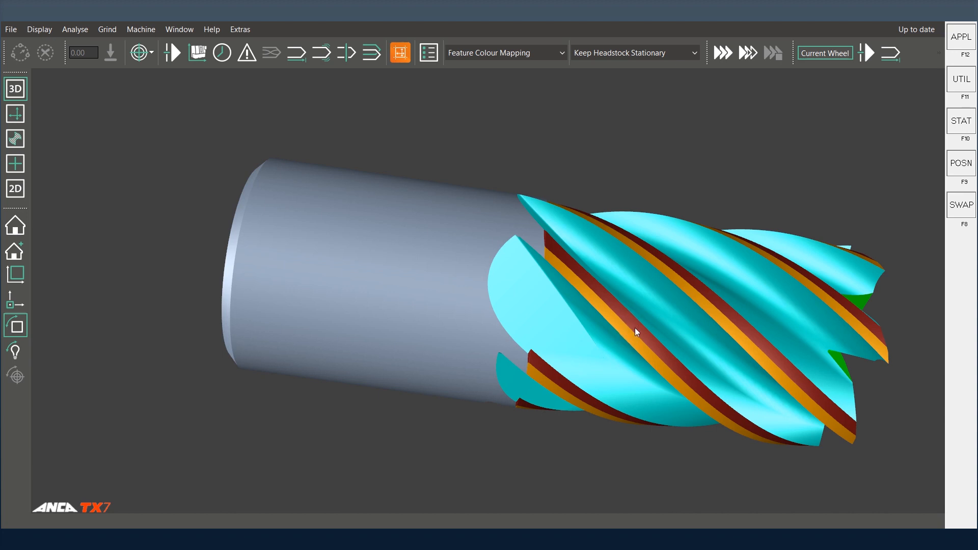
mouse_move(624, 324)
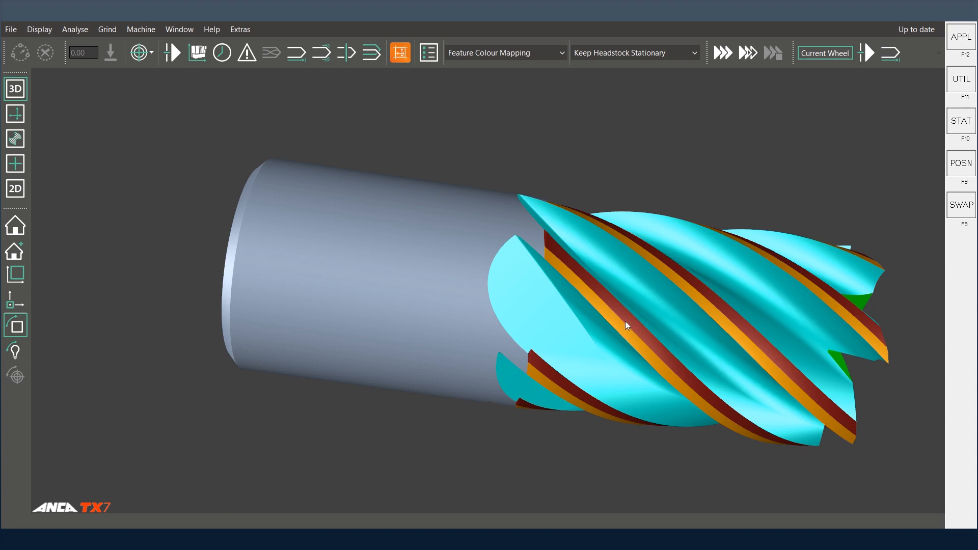
mouse_move(539, 230)
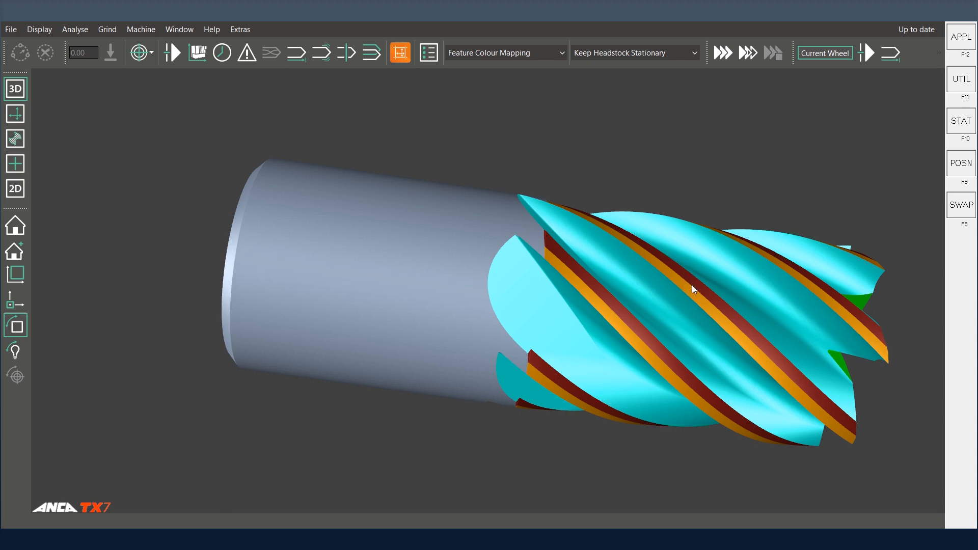
mouse_move(715, 314)
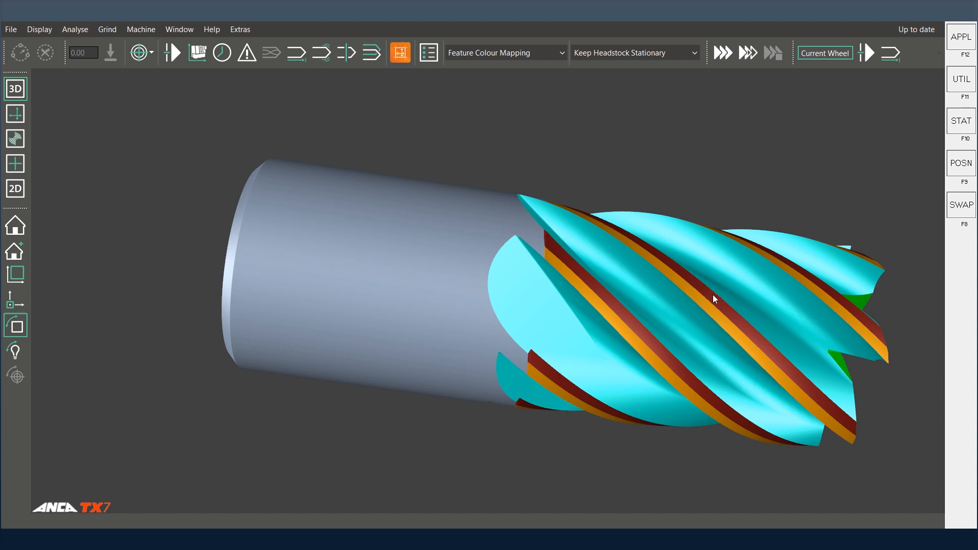
mouse_move(739, 322)
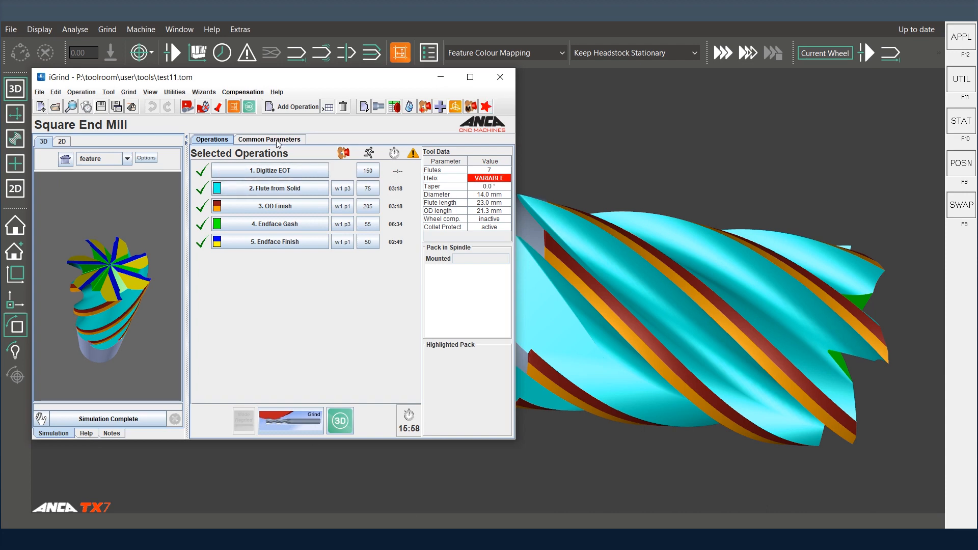
click(269, 139)
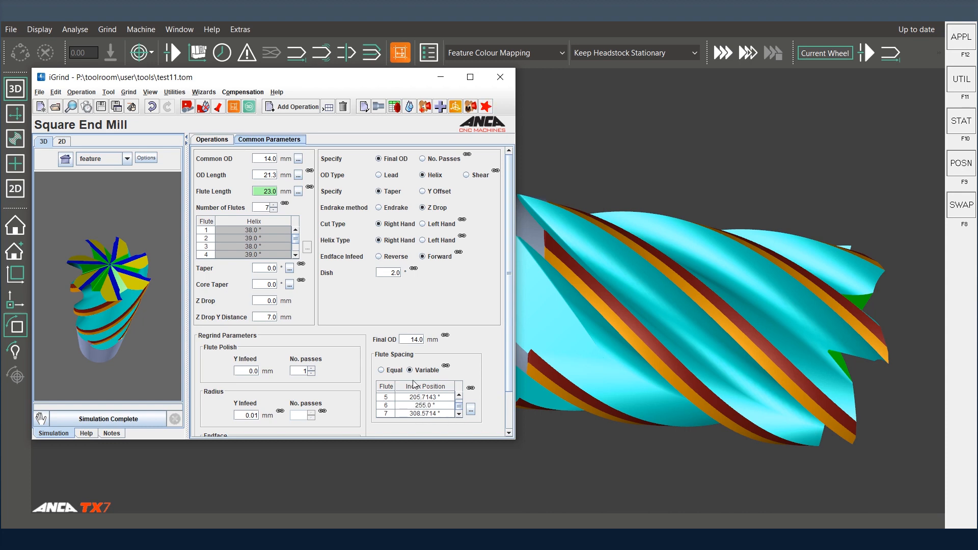
Step: Review the Variable Helix Wizard's per-flute helix values and cancel it unchanged
click(204, 92)
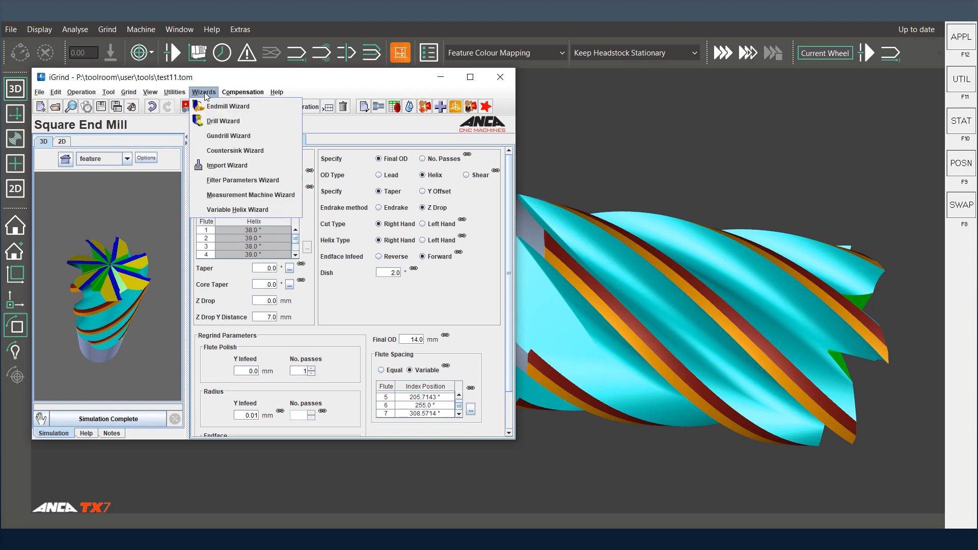
mouse_move(242, 215)
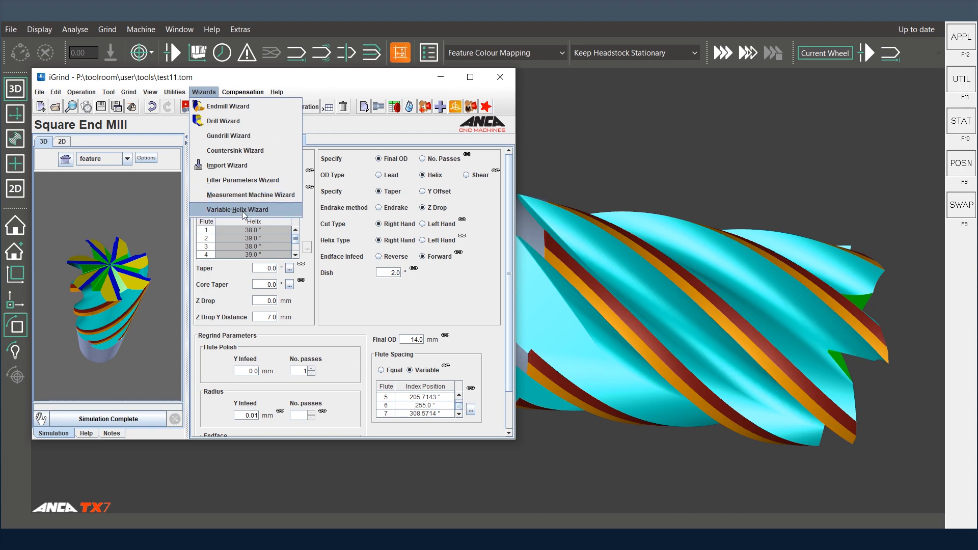
click(238, 209)
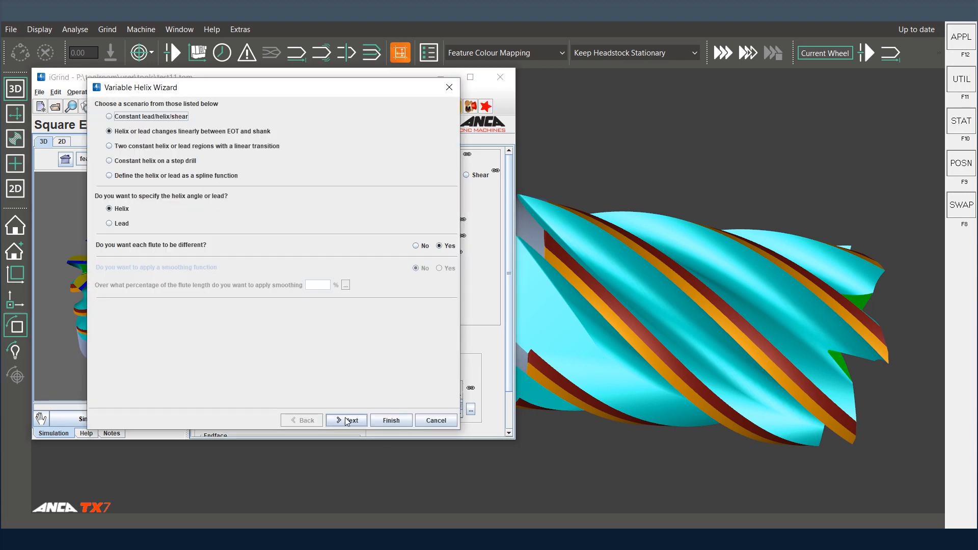
click(346, 420)
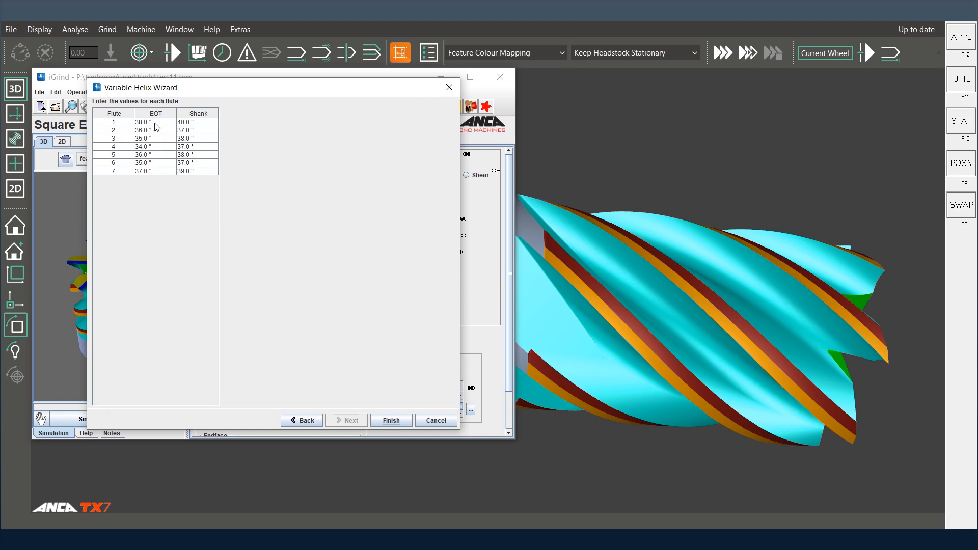
mouse_move(188, 156)
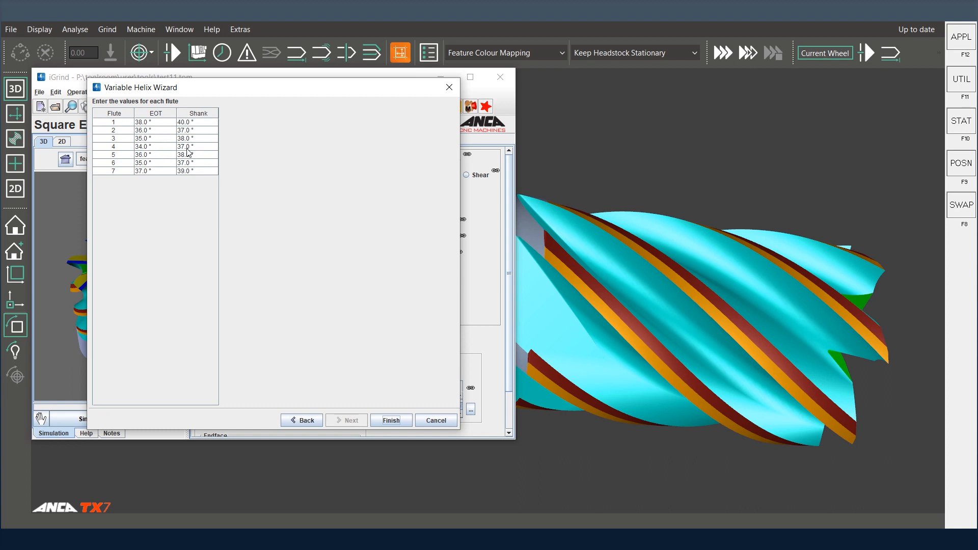
mouse_move(447, 430)
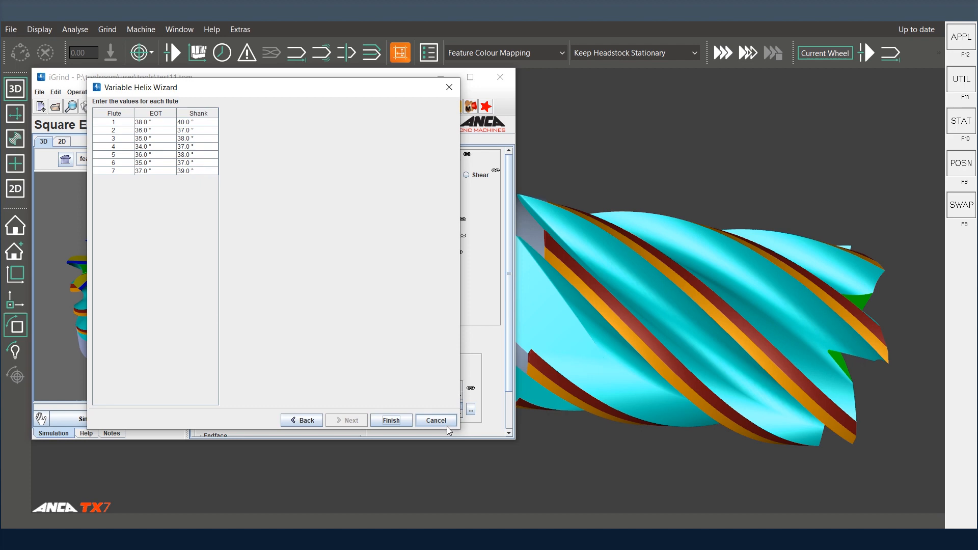
click(391, 420)
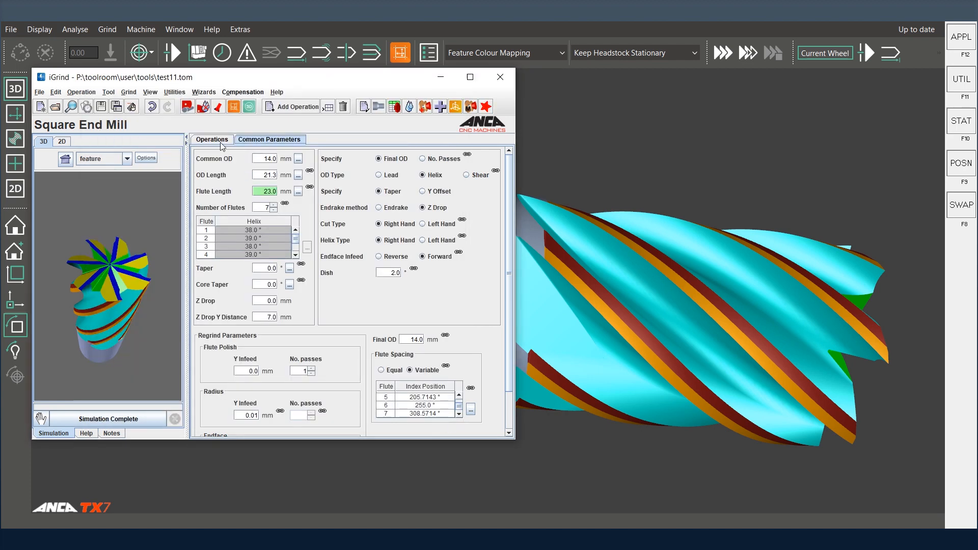
Step: Open the Flute from Solid operation for editing from the Operations list
click(211, 139)
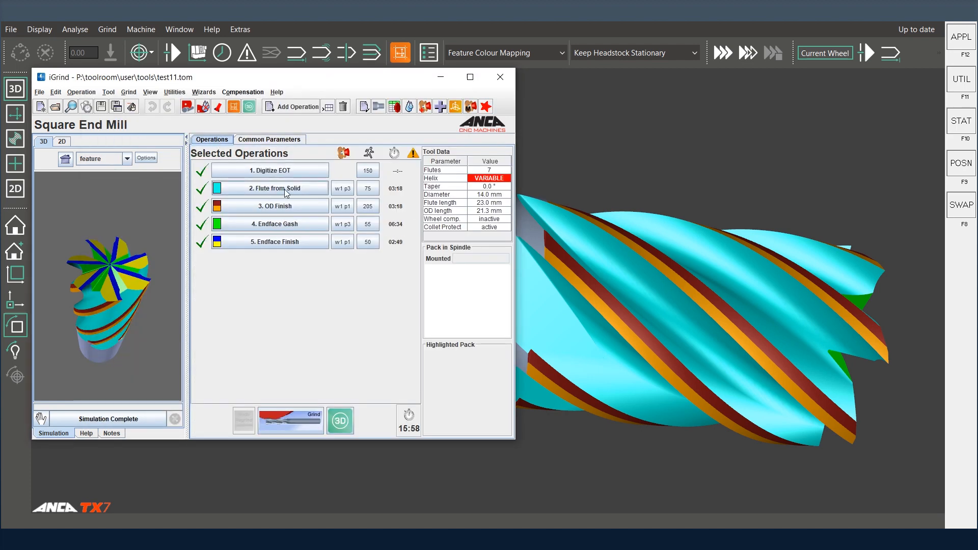
double_click(268, 188)
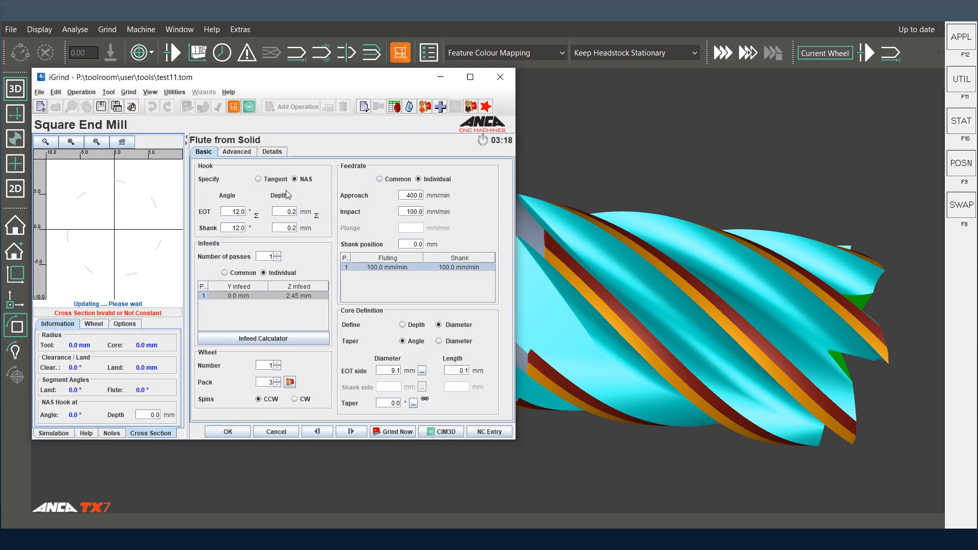
Step: Show the Advanced page's radial land (1.68 mm at EOT and shank, 0.25 mm depth) with its help illustration
click(237, 152)
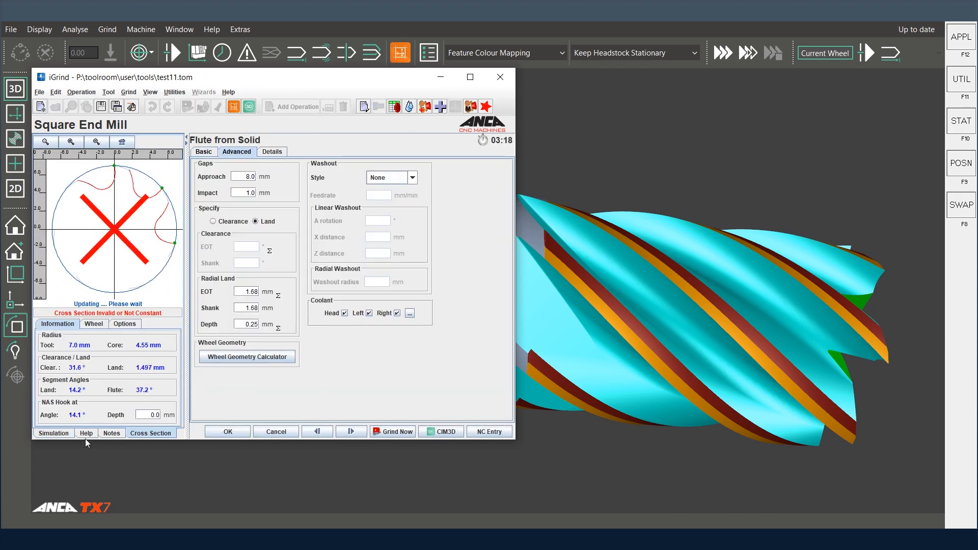
click(87, 433)
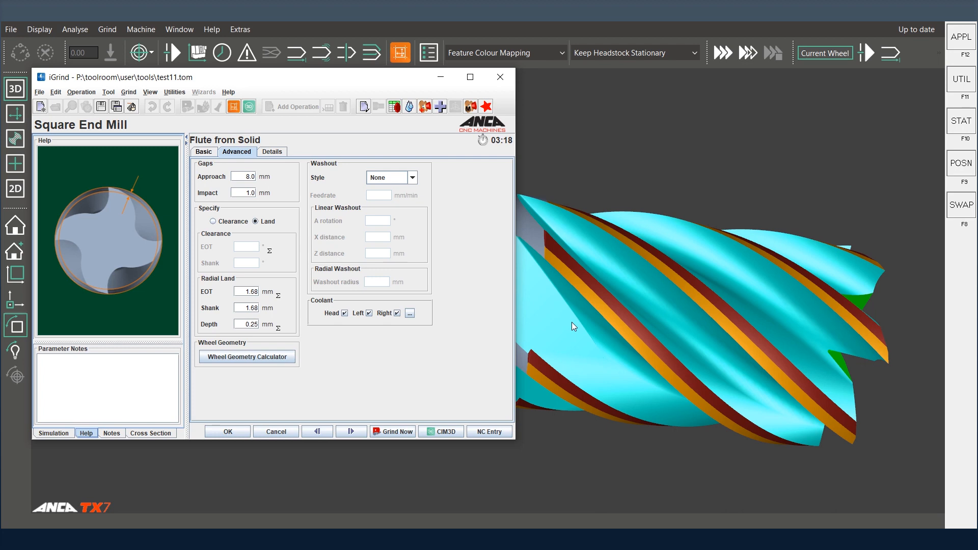
mouse_move(536, 315)
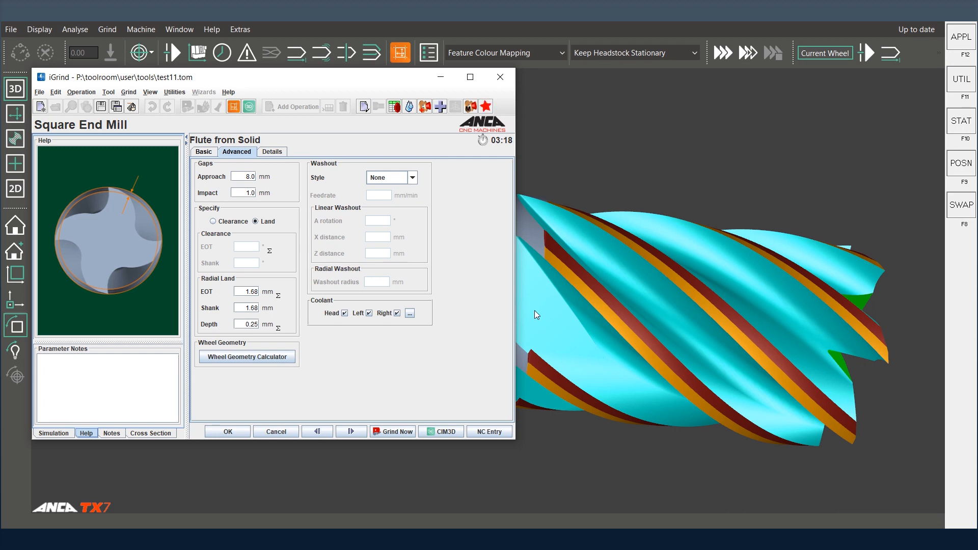